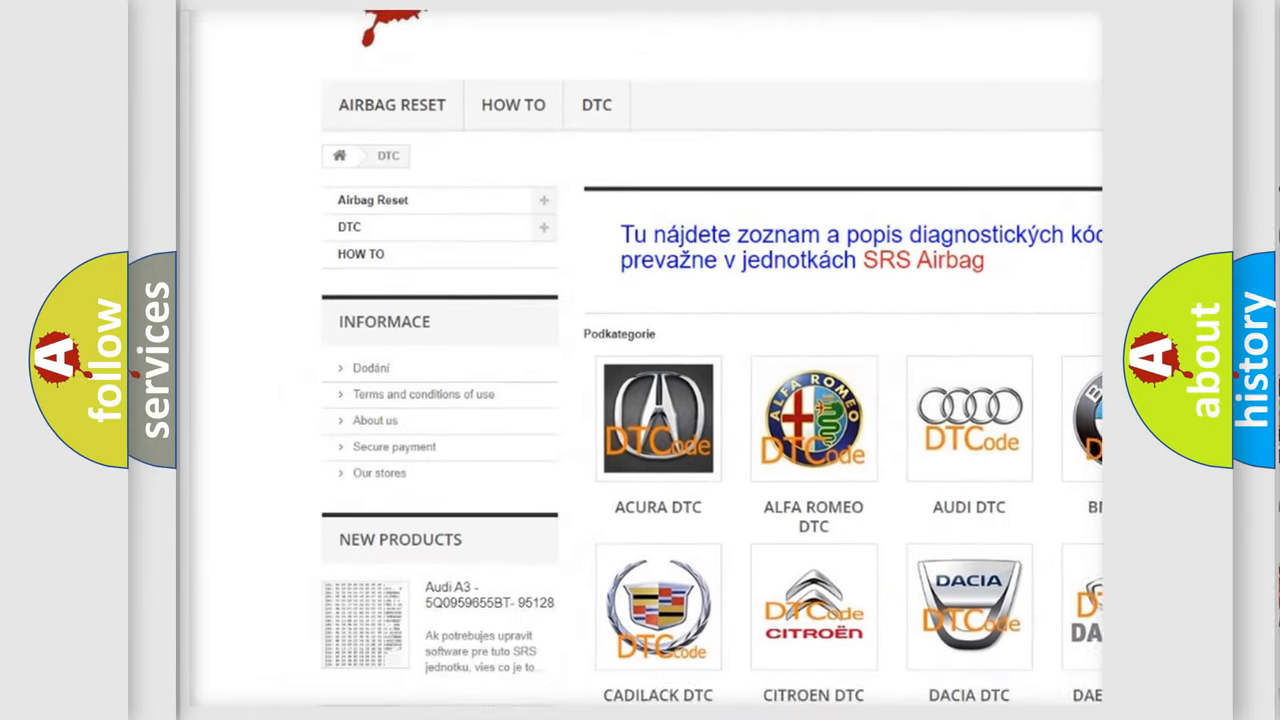
scroll("down", 3)
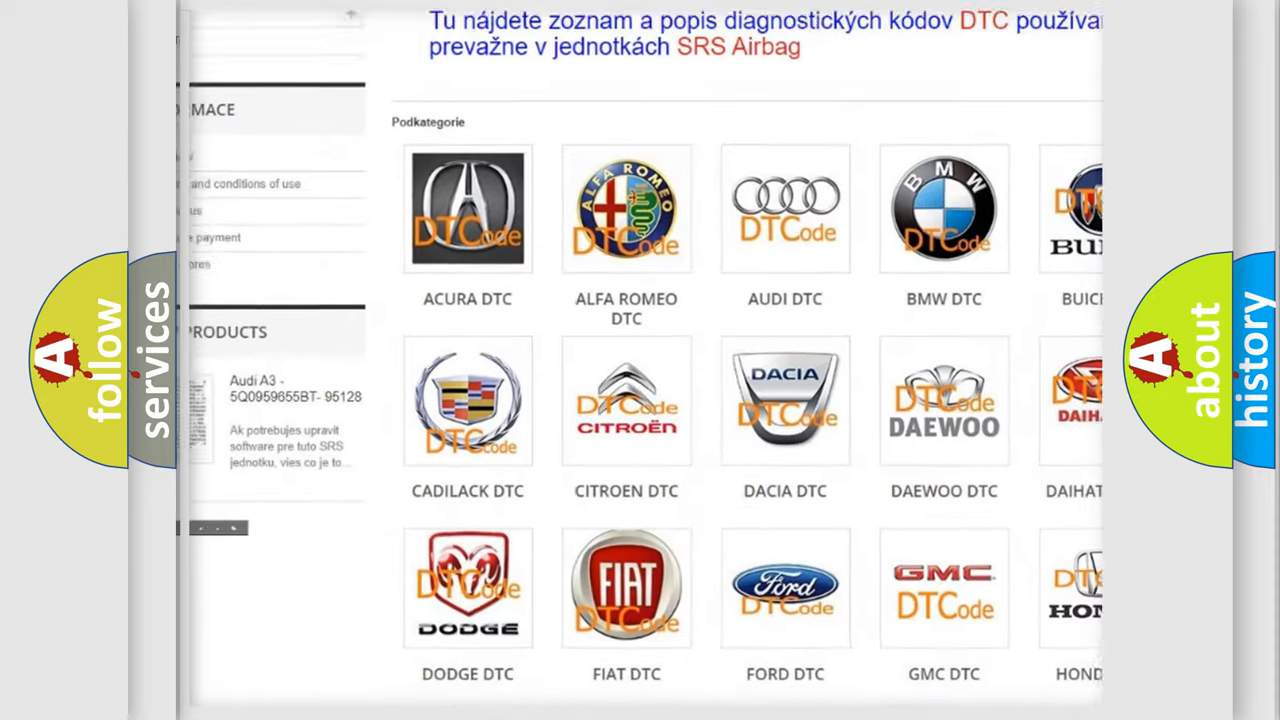
scroll("down", 3)
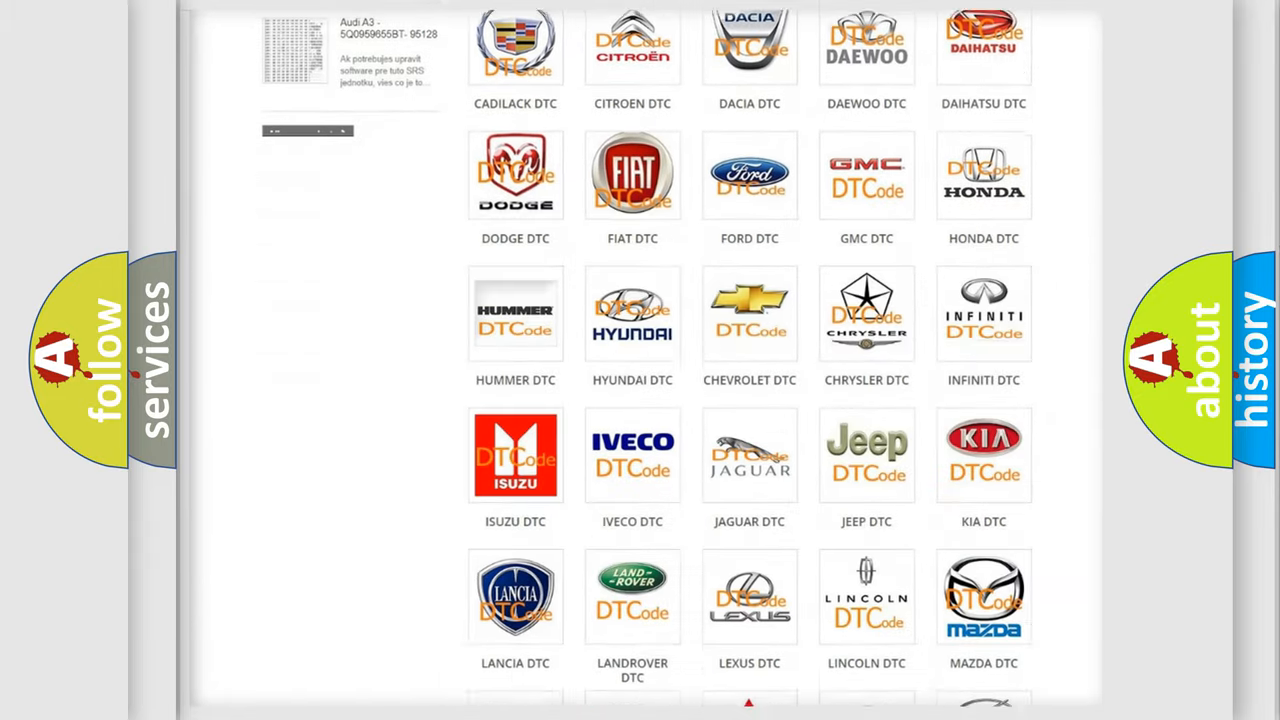
scroll("down", 3)
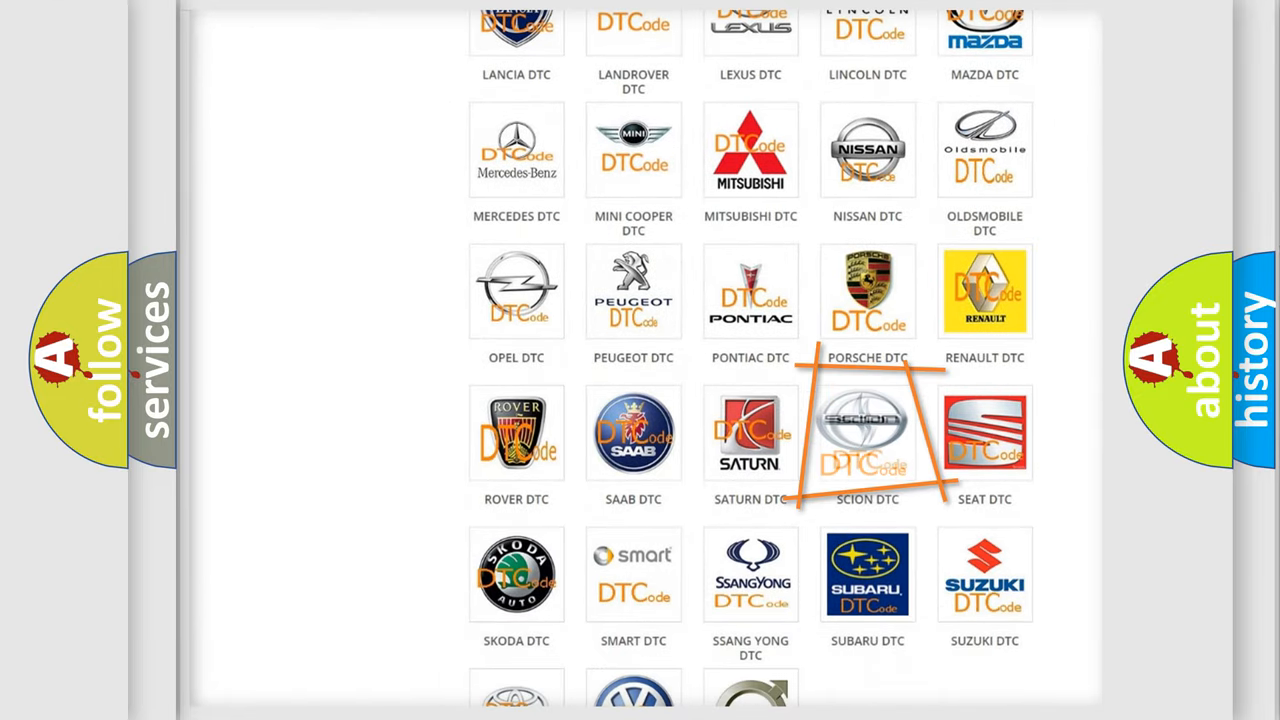